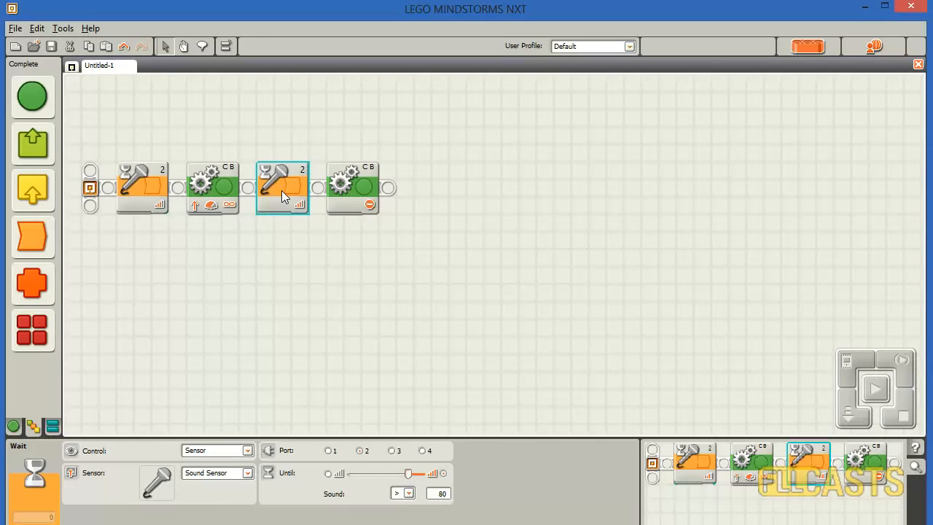
{"action": "mouse_move", "coordinate": [32, 237]}
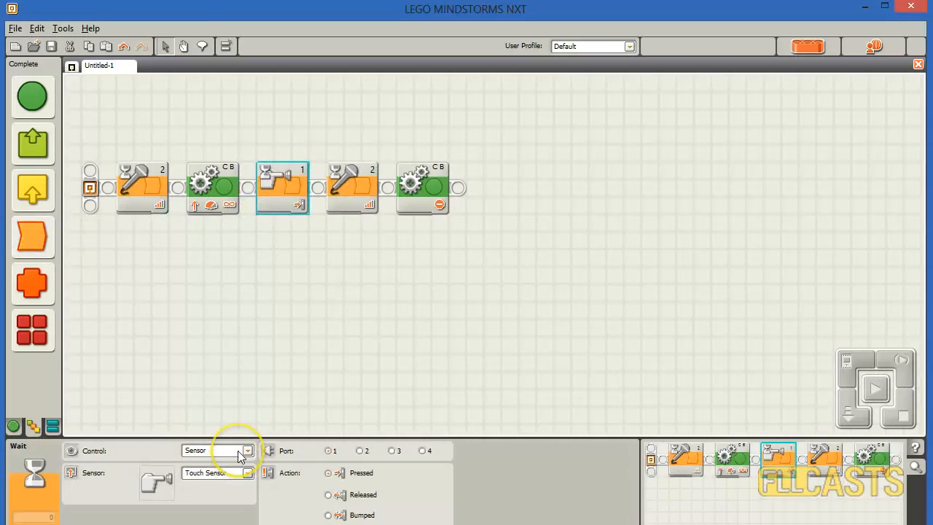
Switch the new Wait block's Control to Time, waiting 1 second.
{"action": "left_click", "coordinate": [247, 449]}
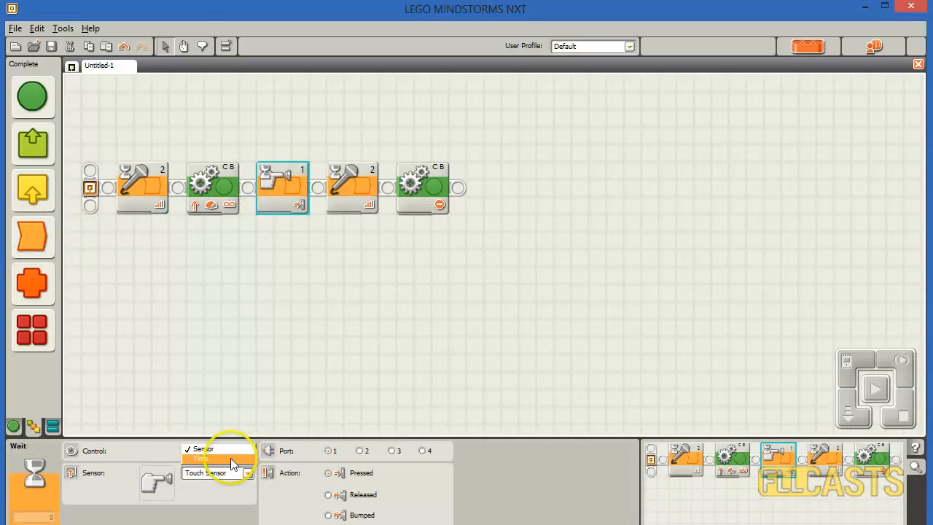
{"action": "left_click", "coordinate": [211, 449]}
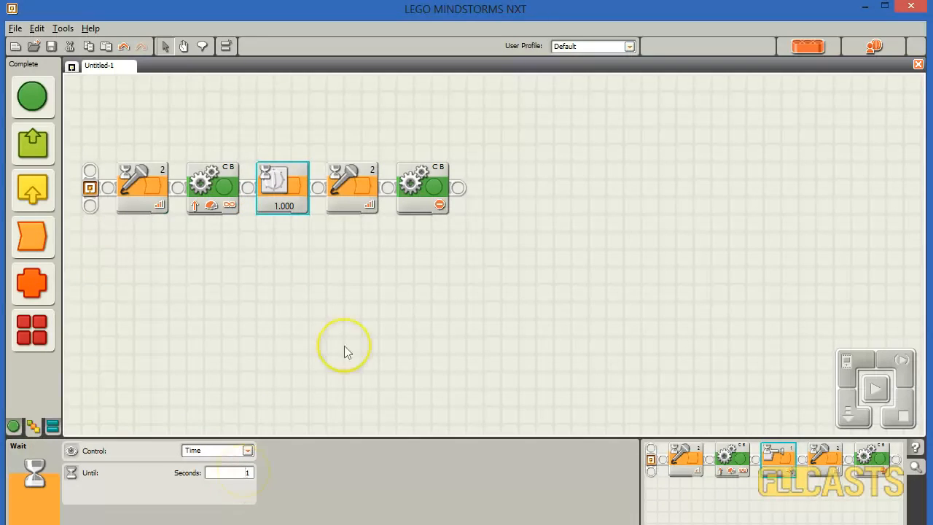
{"action": "mouse_move", "coordinate": [374, 317]}
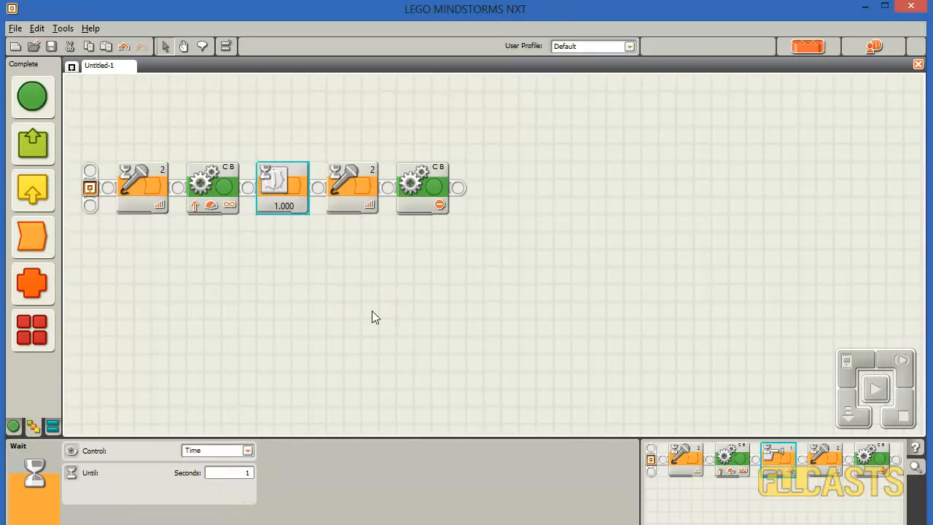
{"action": "left_click", "coordinate": [142, 187]}
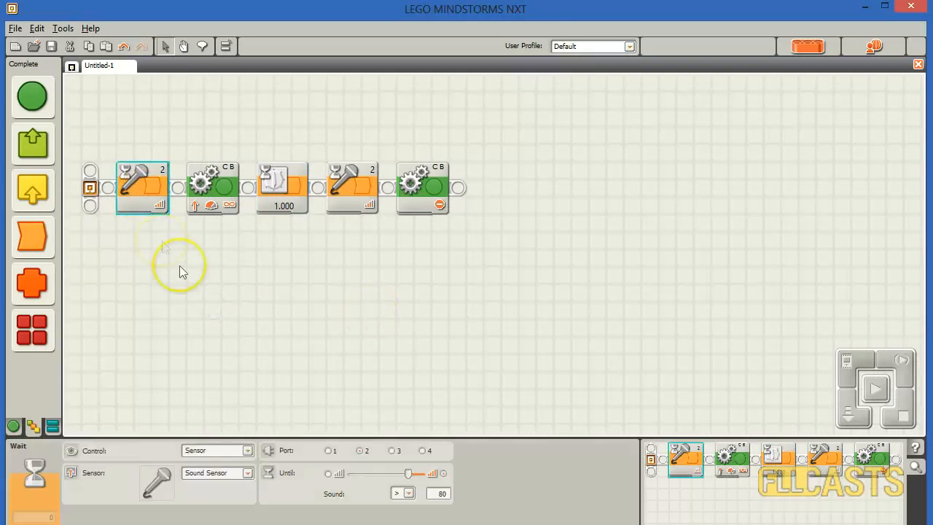
{"action": "mouse_move", "coordinate": [141, 217]}
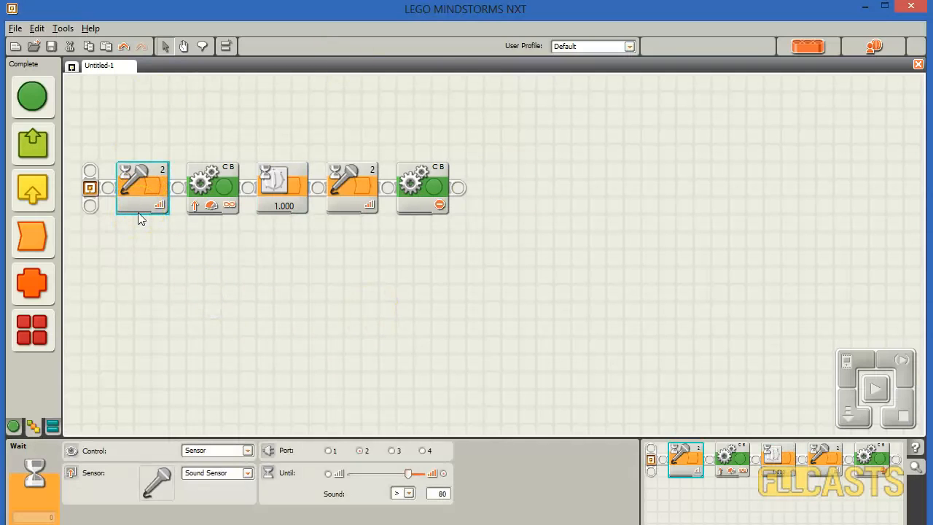
{"action": "left_click", "coordinate": [212, 188]}
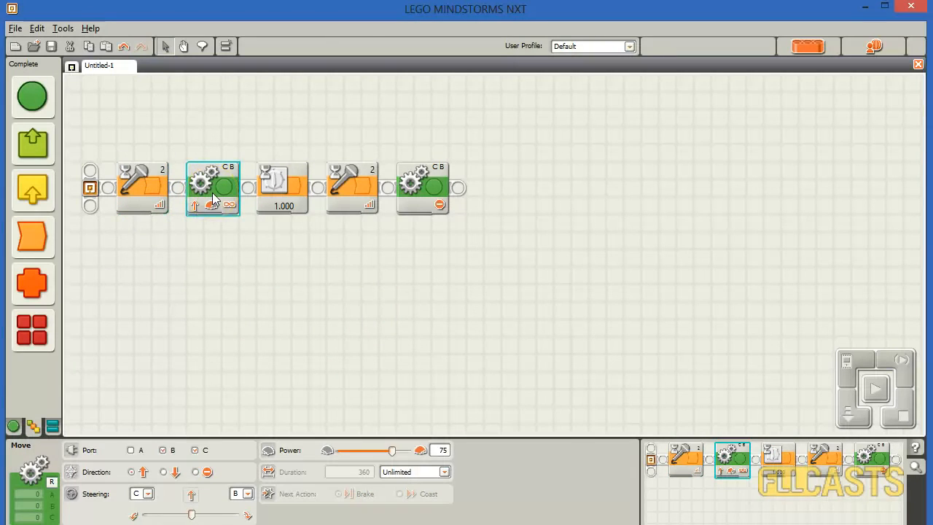
{"action": "left_click", "coordinate": [282, 187]}
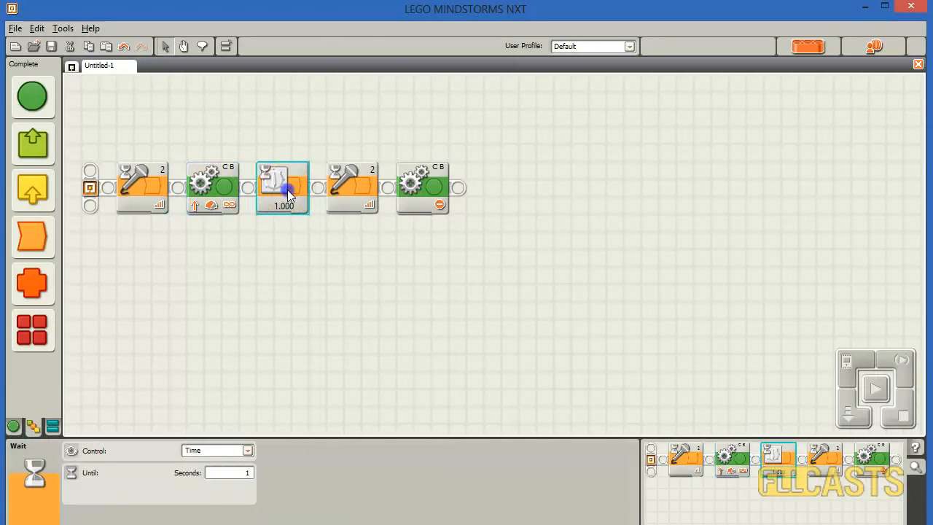
{"action": "left_click", "coordinate": [352, 187]}
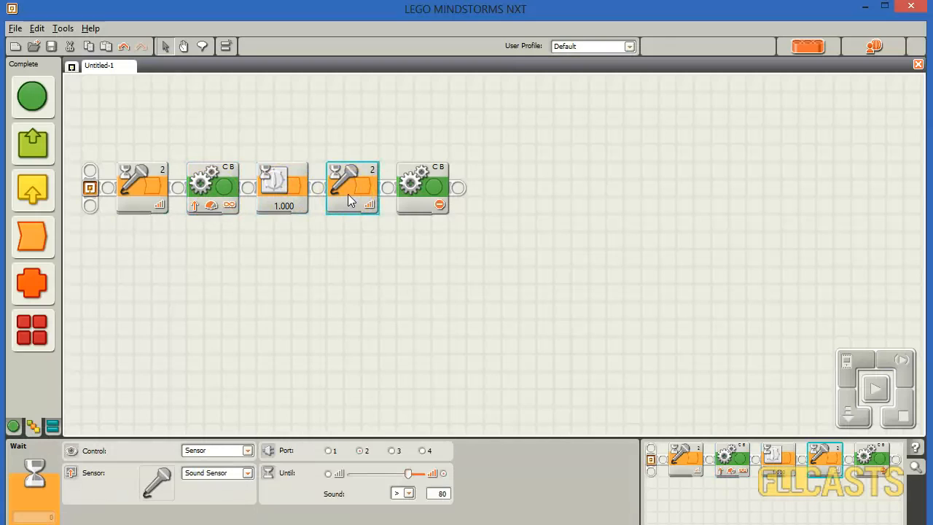
{"action": "mouse_move", "coordinate": [397, 289]}
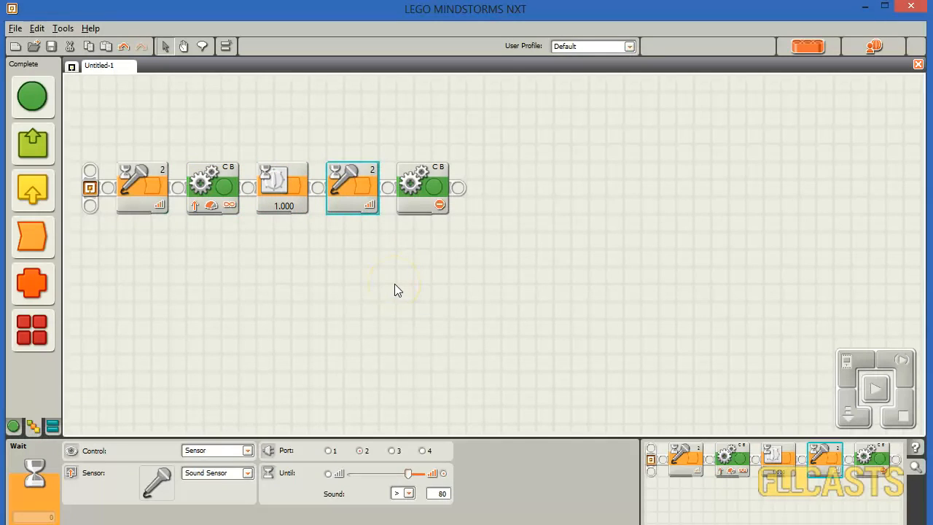
{"action": "mouse_move", "coordinate": [535, 275]}
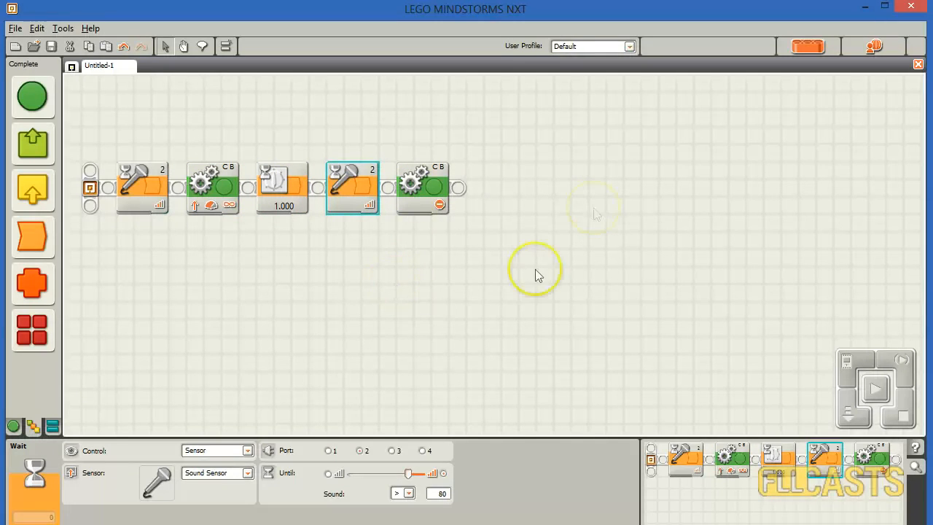
{"action": "mouse_move", "coordinate": [330, 406]}
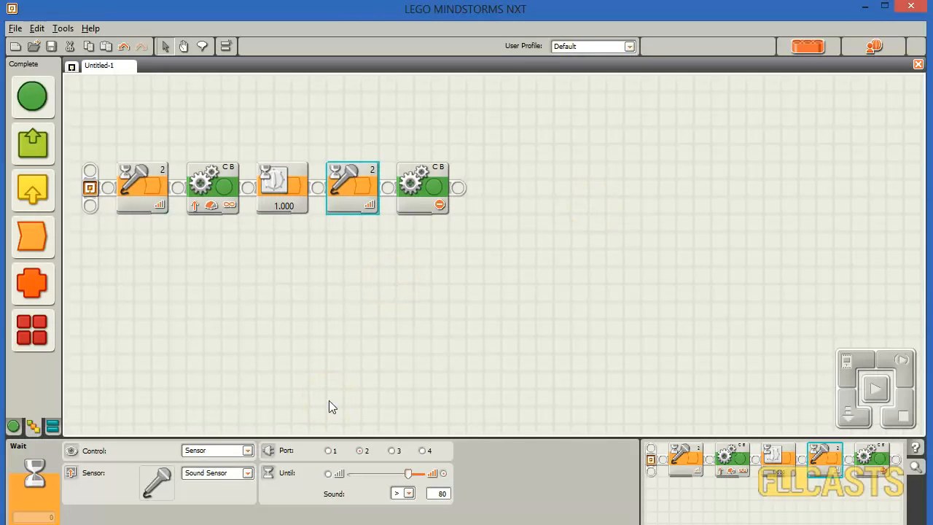